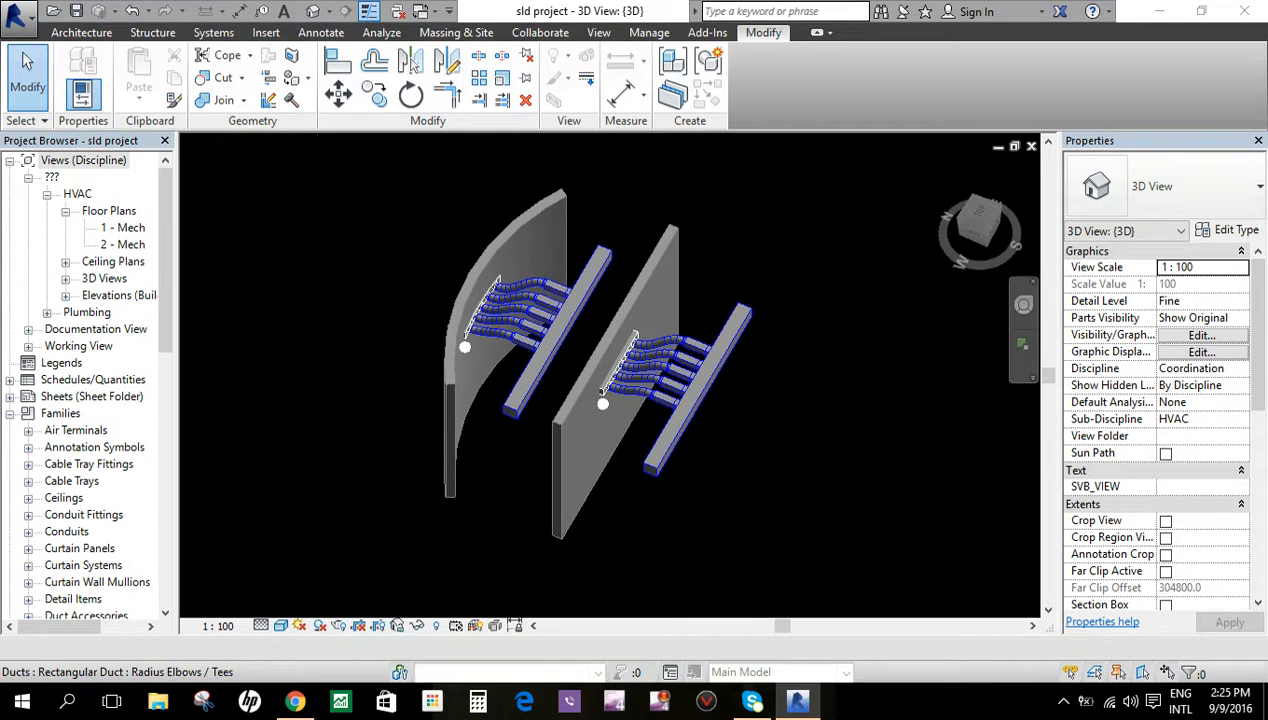
- Open the 2 - Mech floor plan and focus on the two slot linear diffusers
double_click(122, 244)
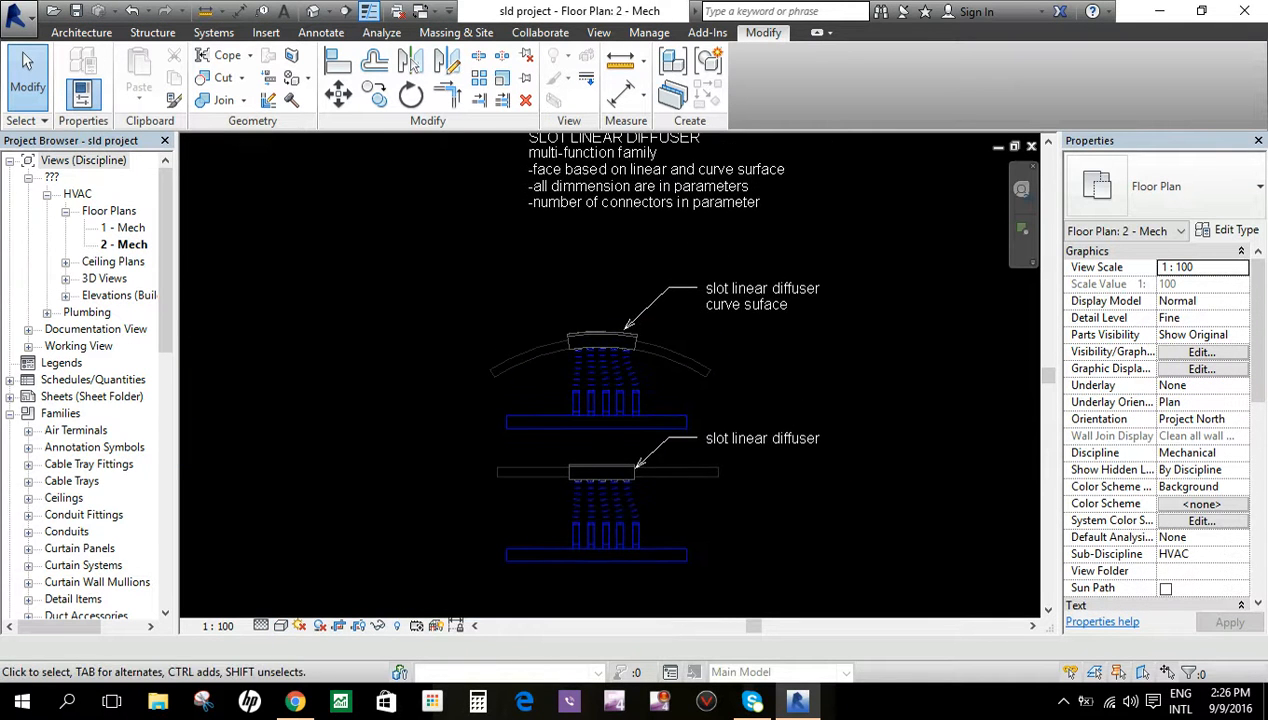
click(600, 472)
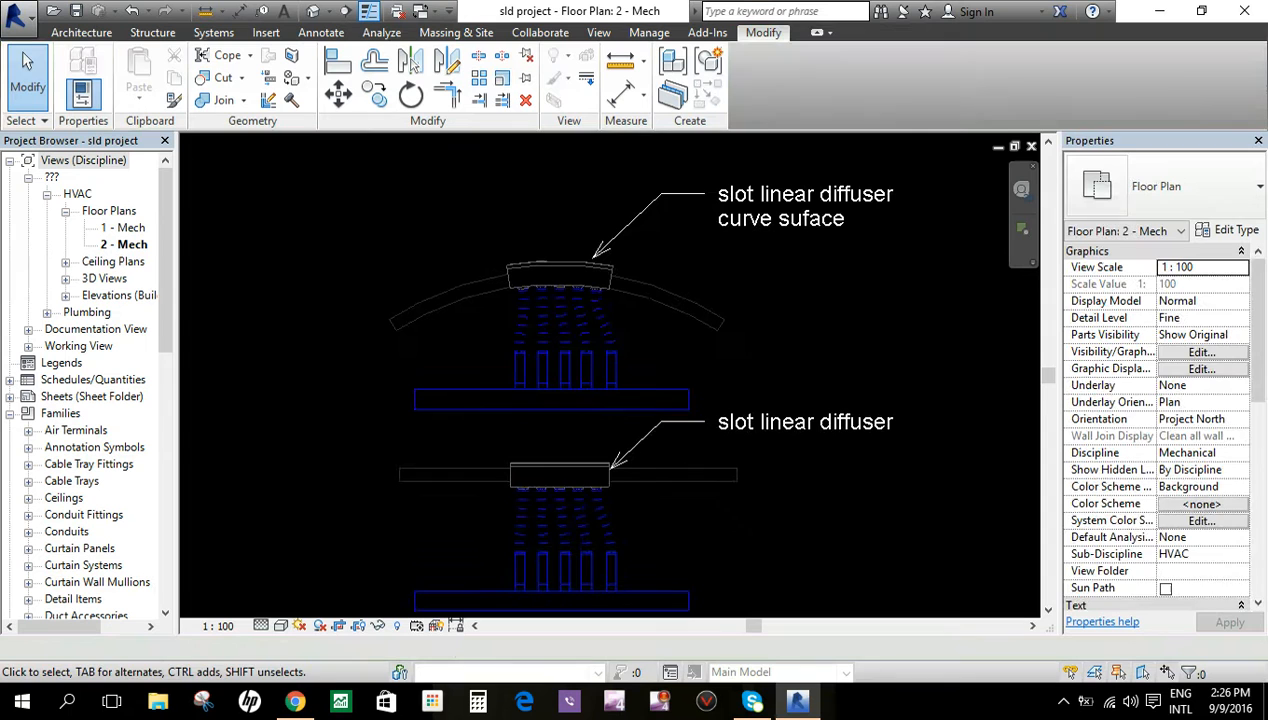
- Set the straight-wall diffuser's Damper Size to 500, then lower it to 250
click(560, 476)
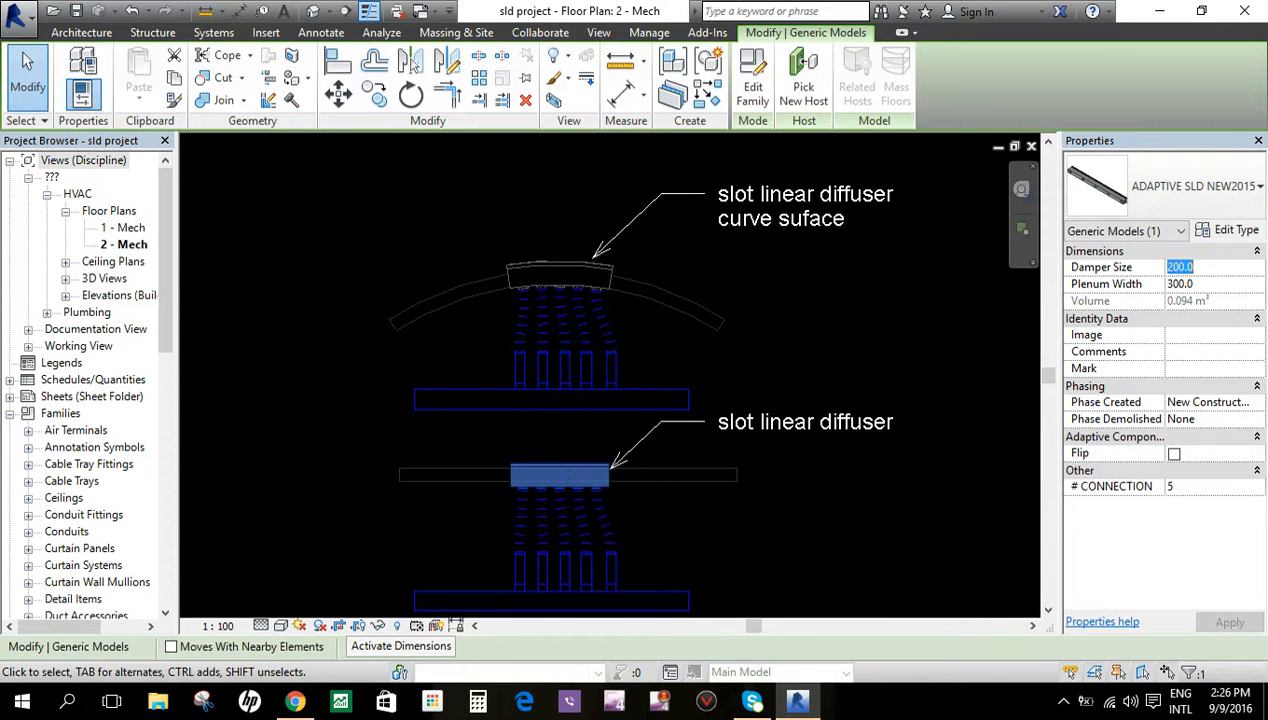
text(500)
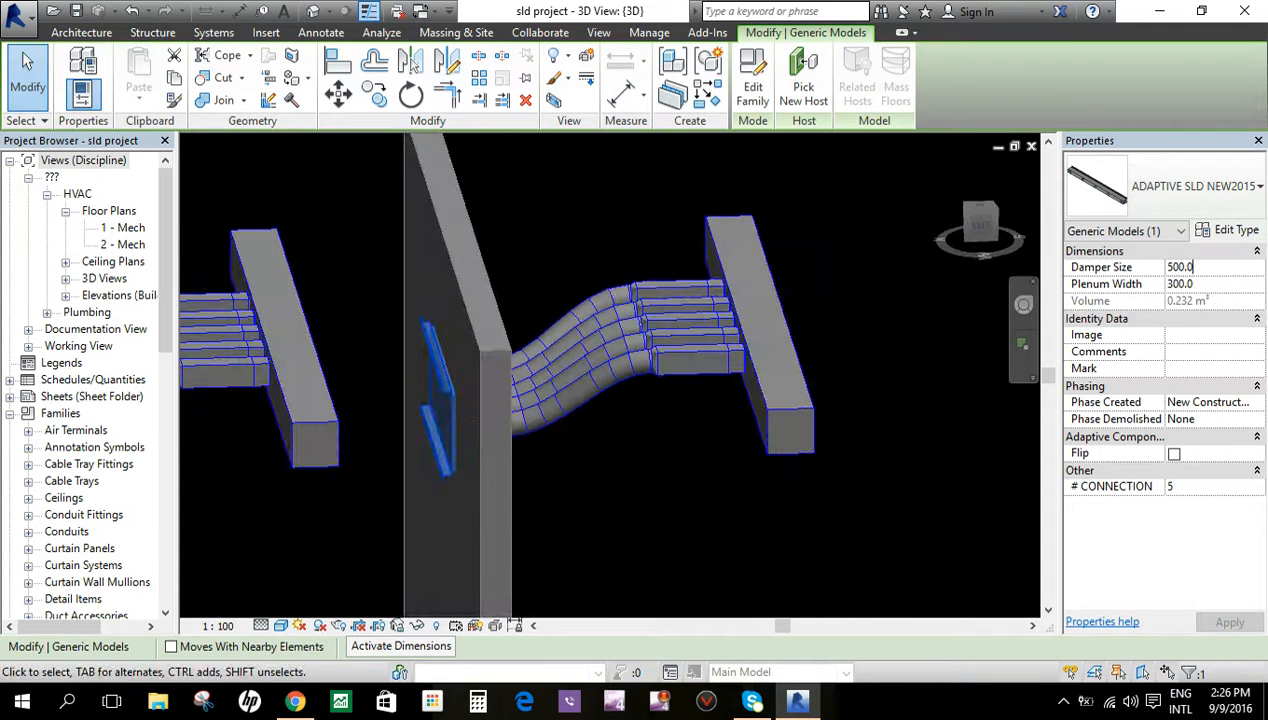
text(25)
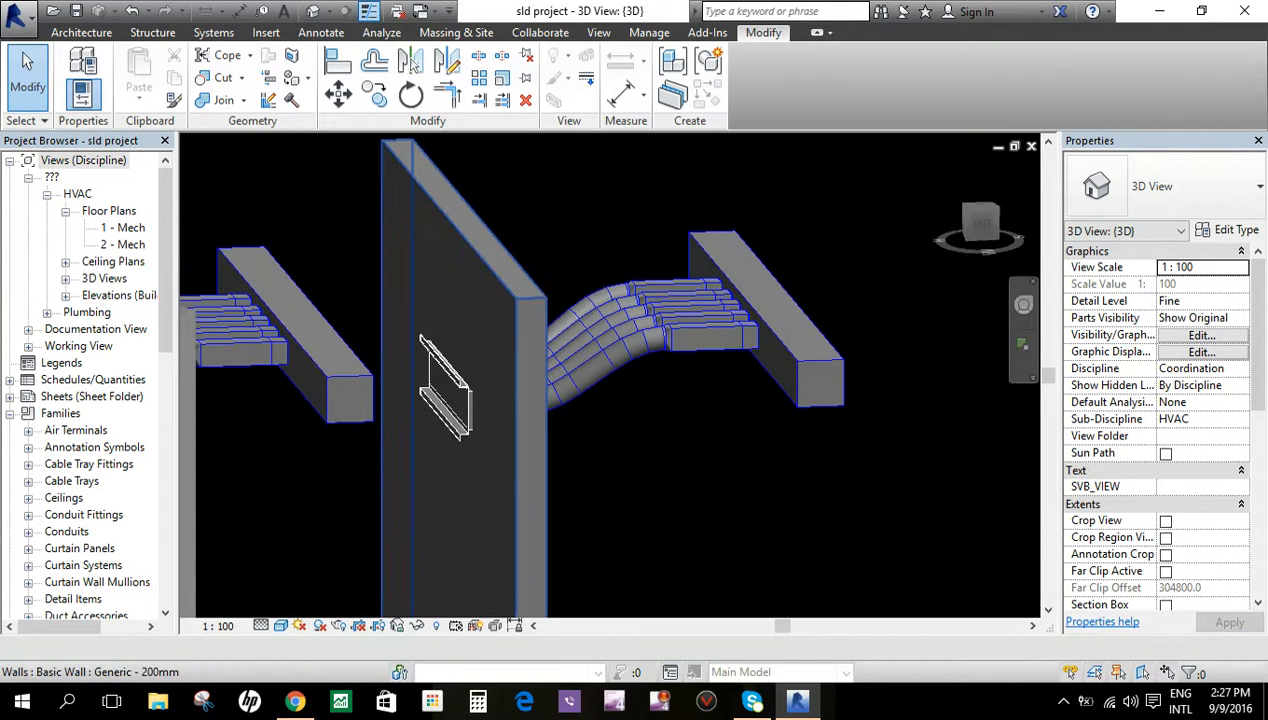
- Set the straight-wall diffuser's Plenum Width to 500, then 250, then 300
click(444, 390)
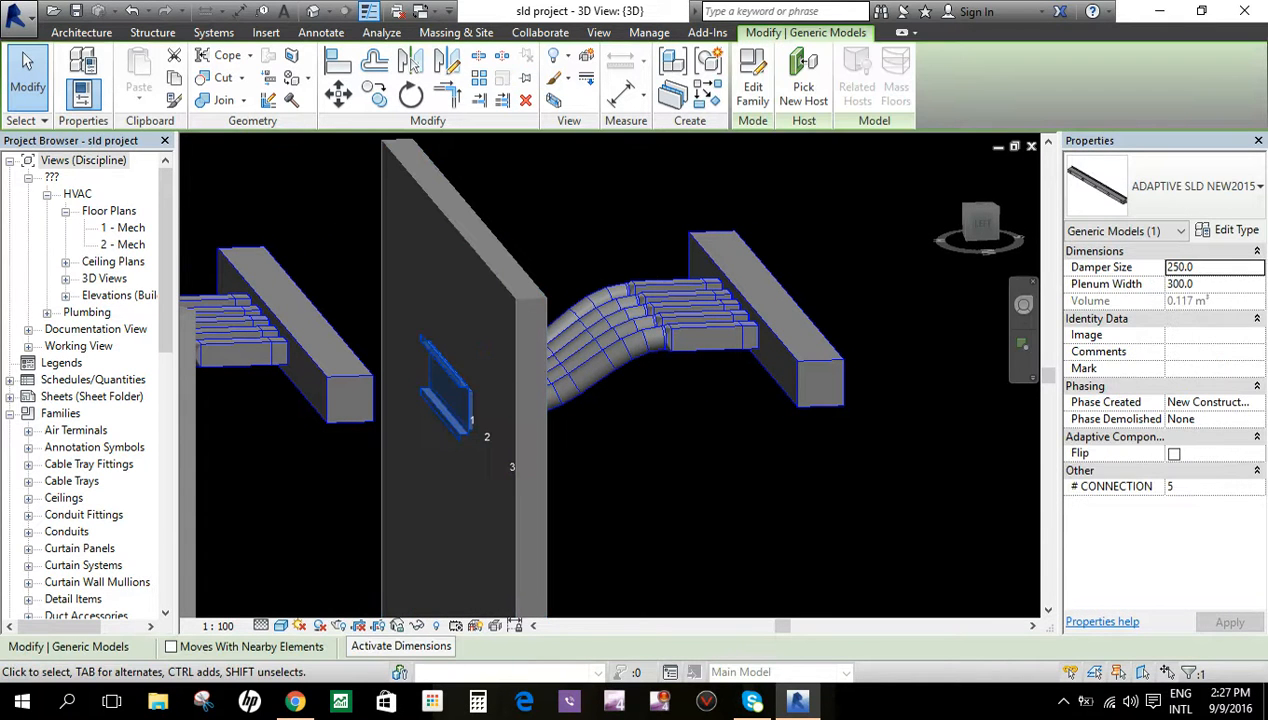
click(1212, 284)
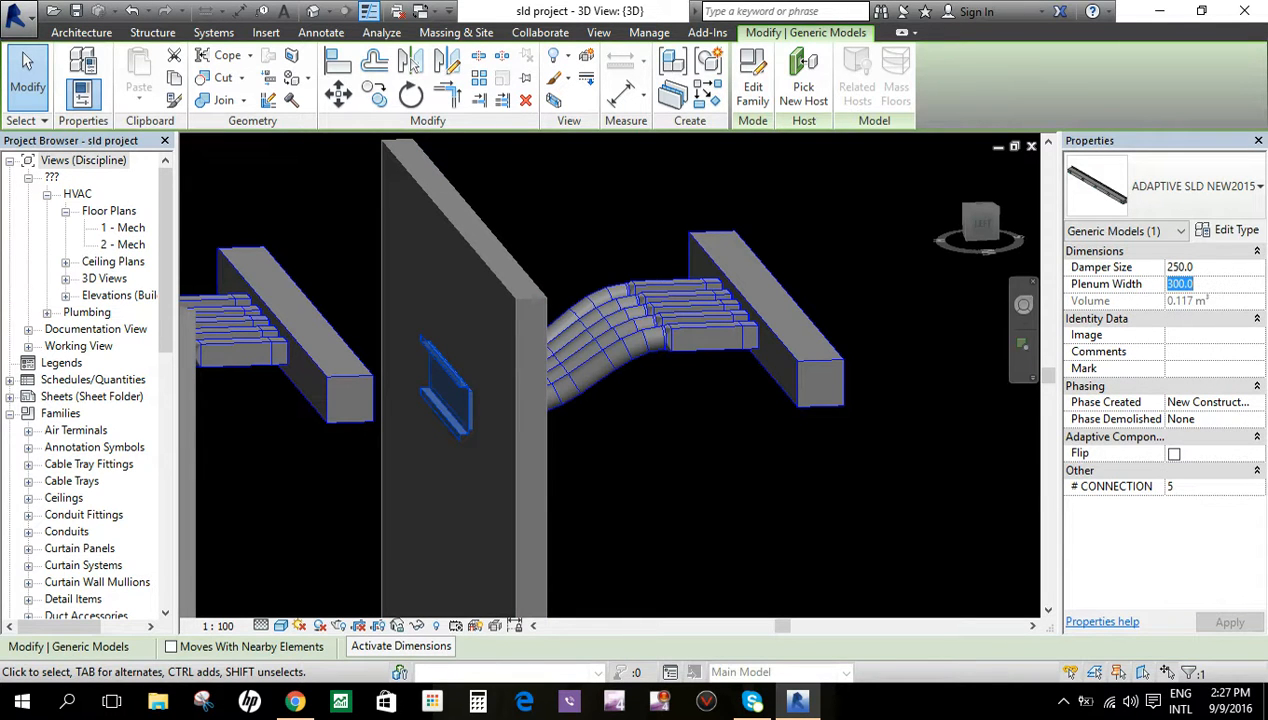
text(500)
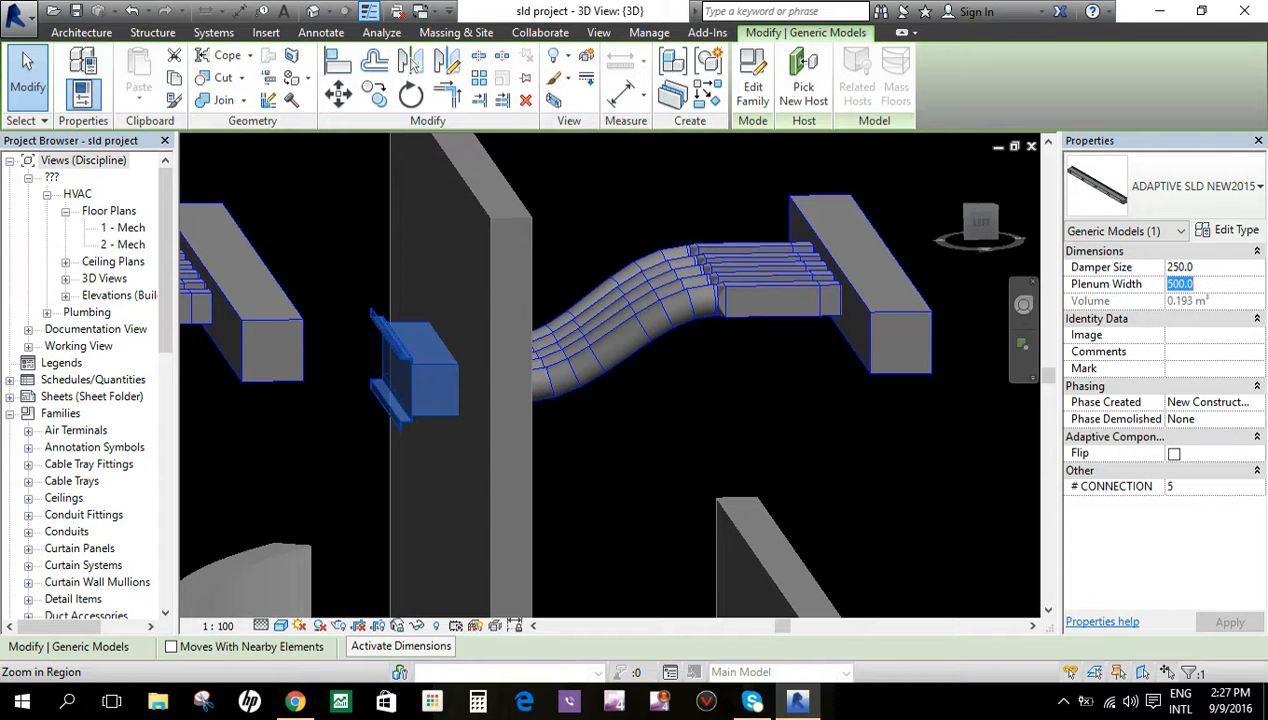
text(20)
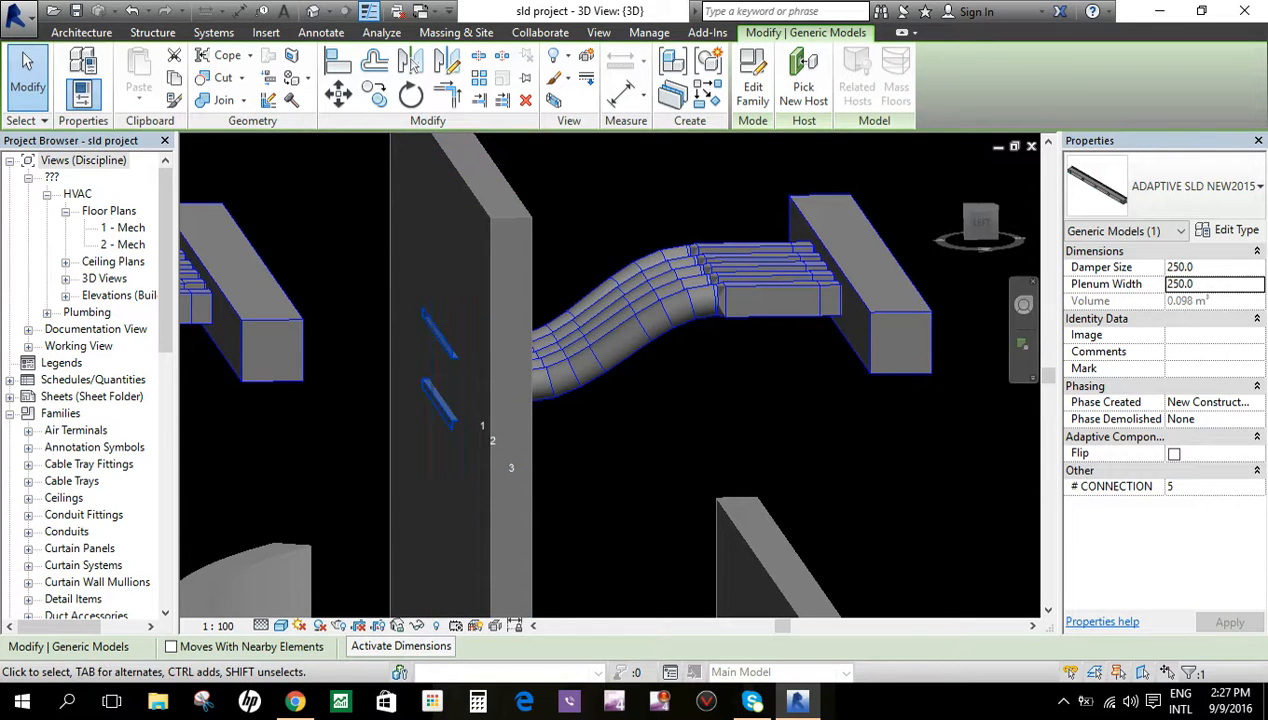
click(1212, 284)
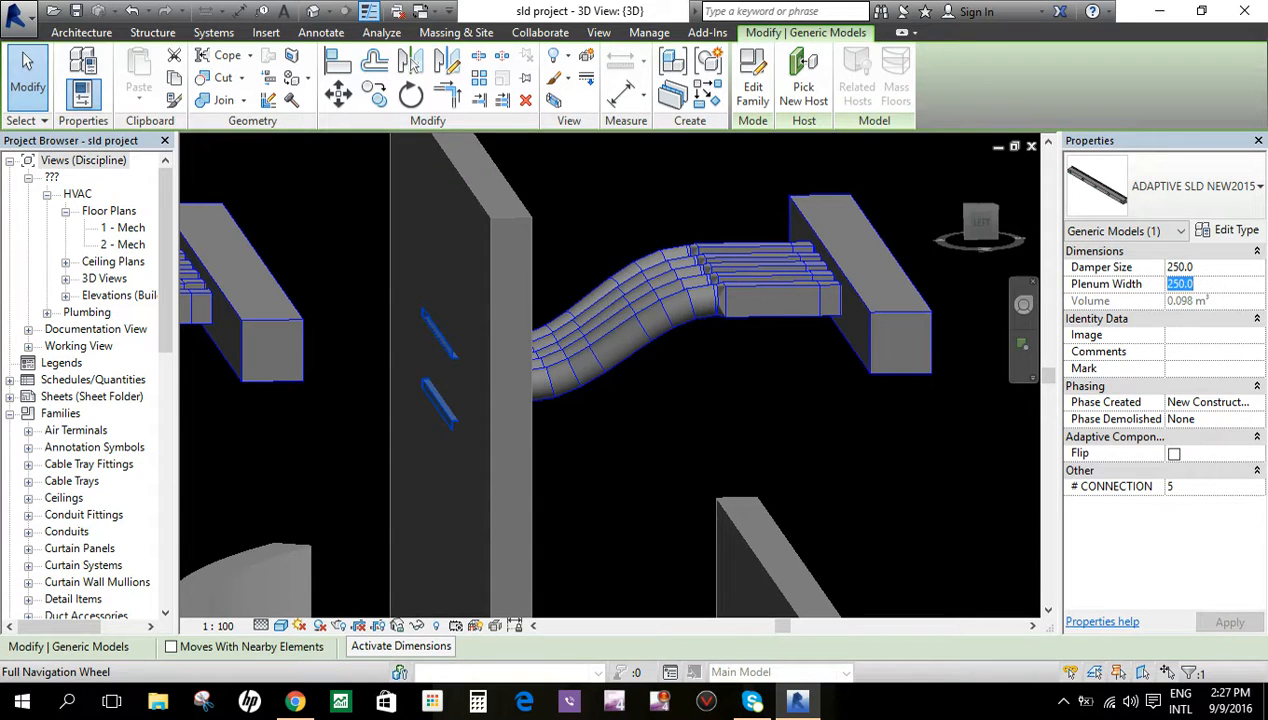
text(300)
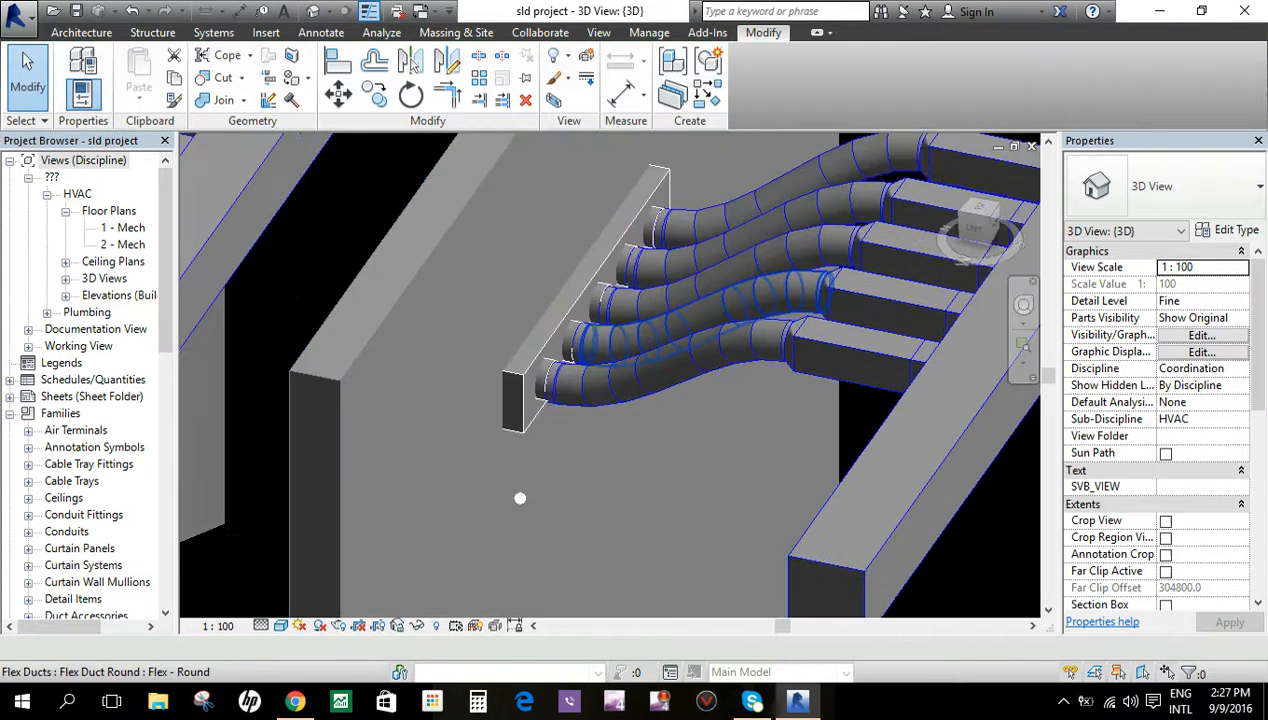
- Change the straight-wall diffuser's # CONNECTION from 5 to 4
click(520, 498)
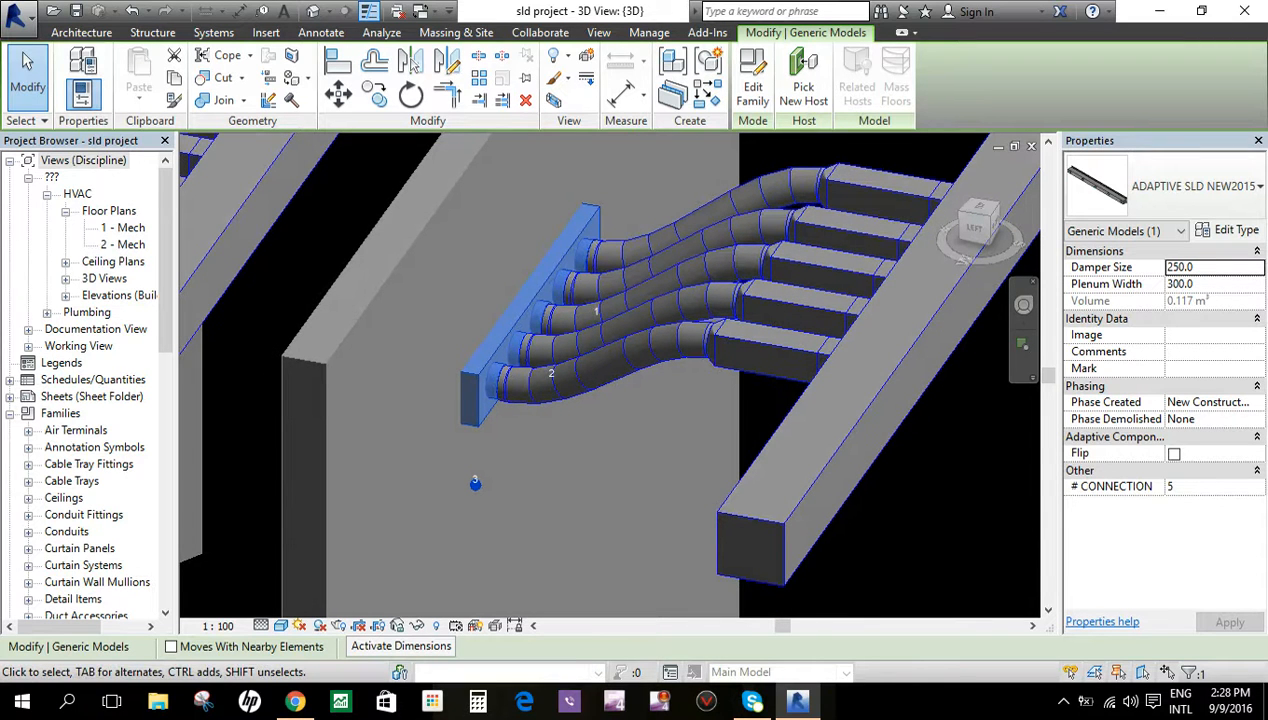
click(1212, 486)
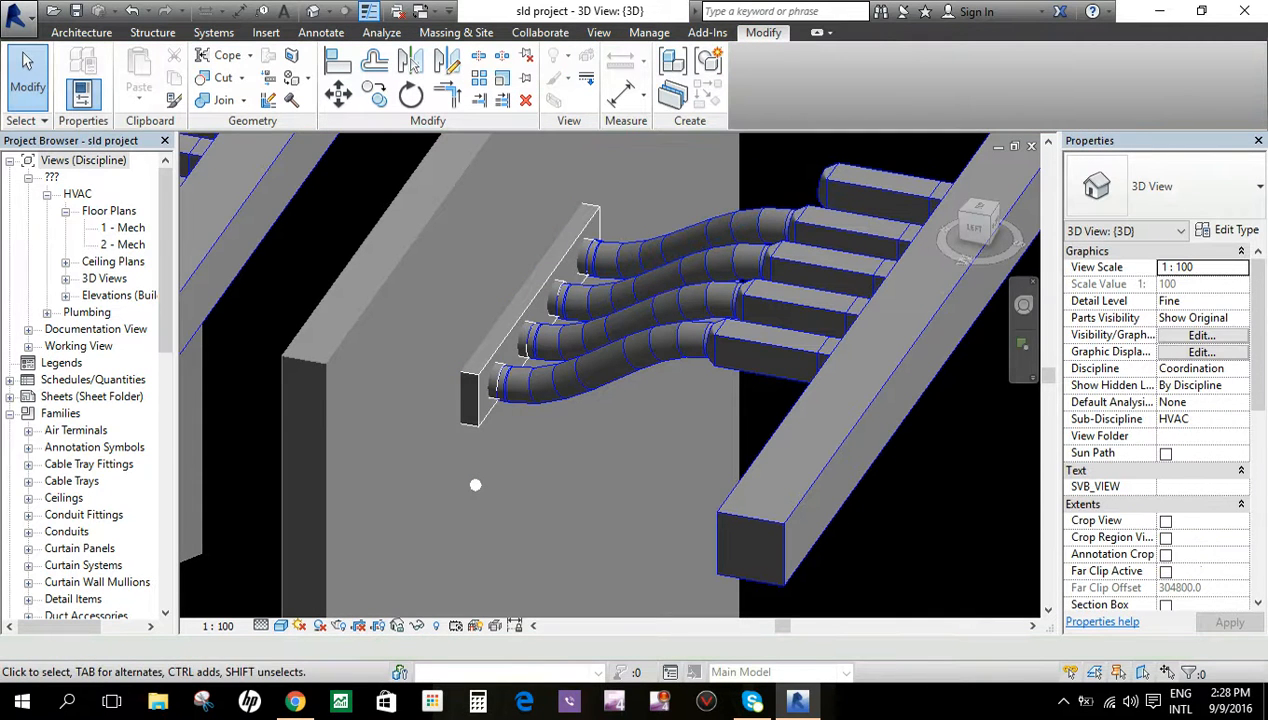
click(850, 200)
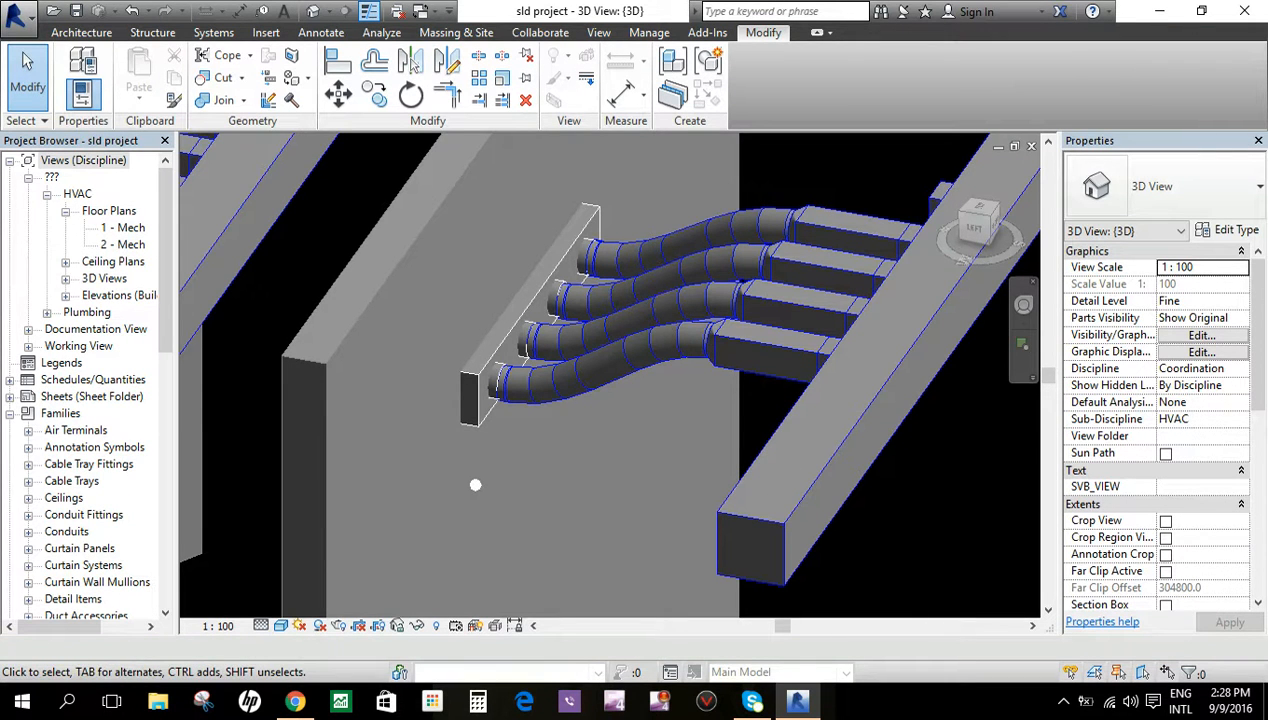
click(590, 250)
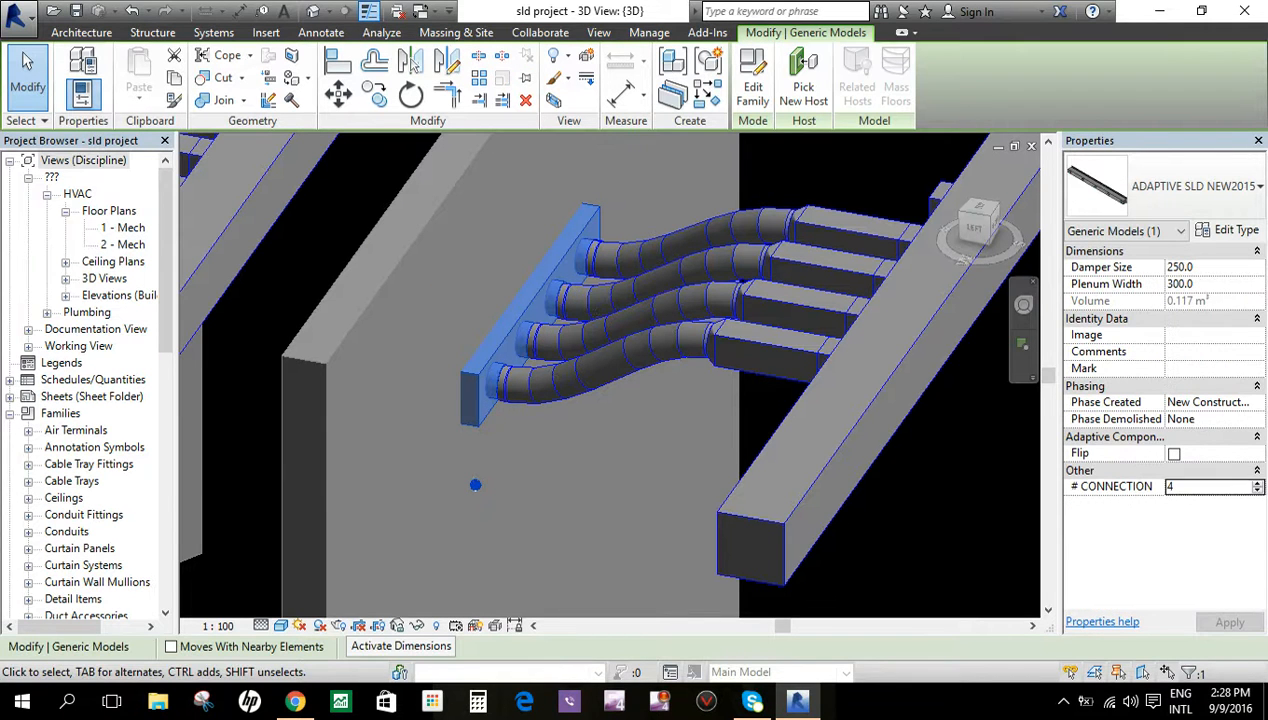
- Apply the 4-connector change and orbit the 3D model to show both walls with flex ducts
click(1210, 486)
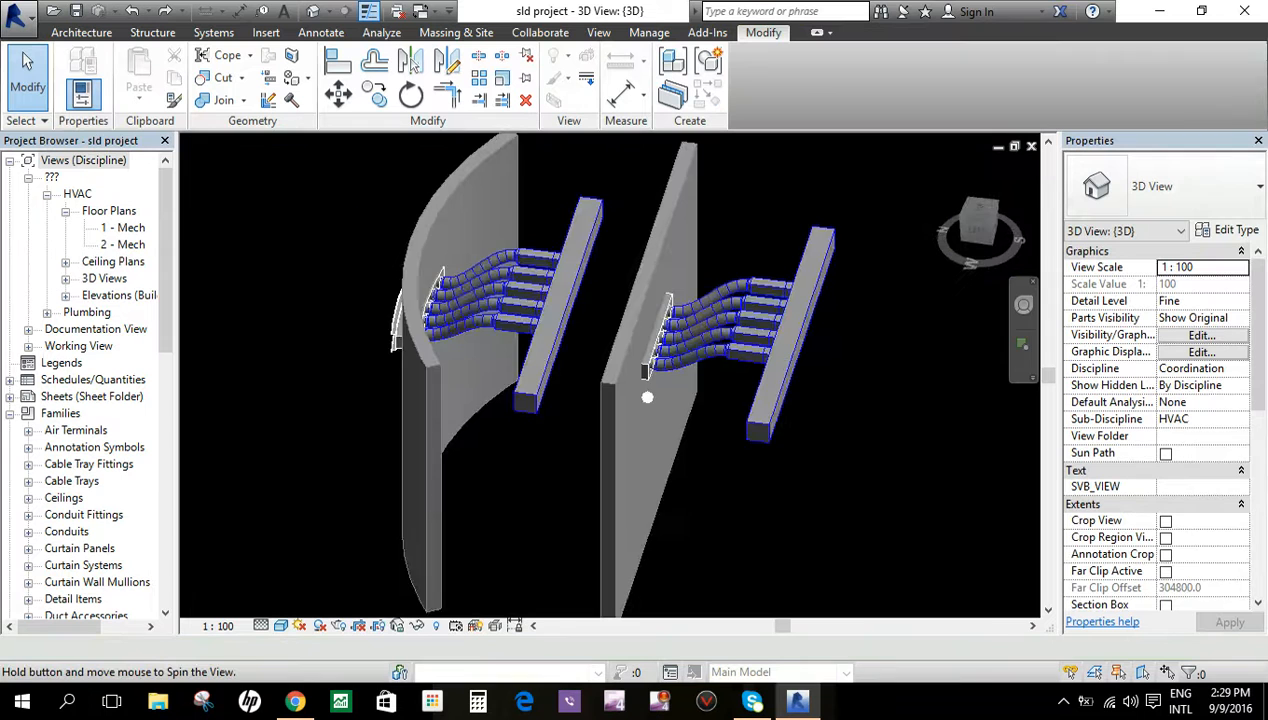
drag(648, 396, 624, 392)
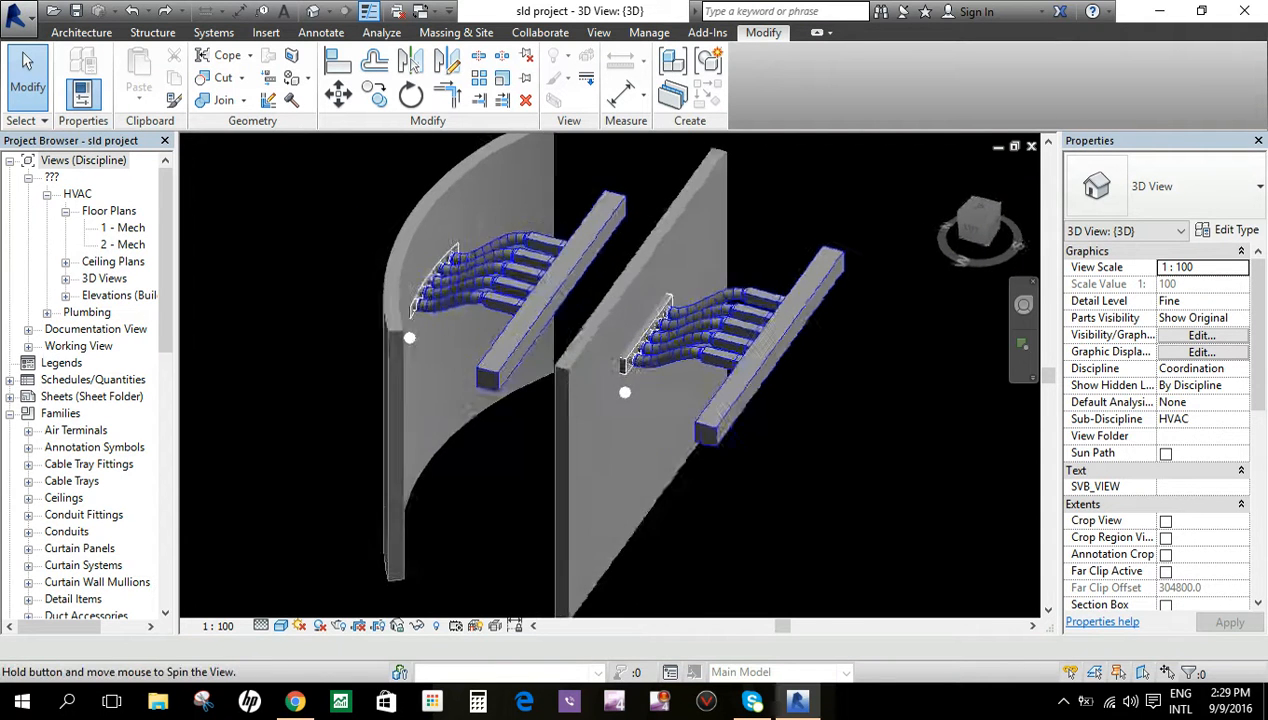